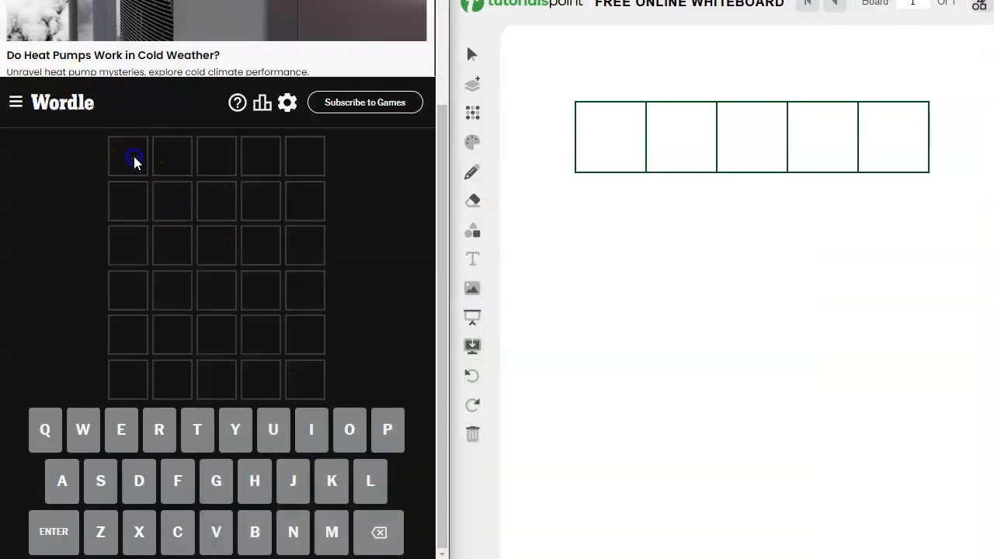
# - Enter FOLDS as the first Wordle guess, confirming F and O in positions one and two
pyautogui.write('FOLDS')
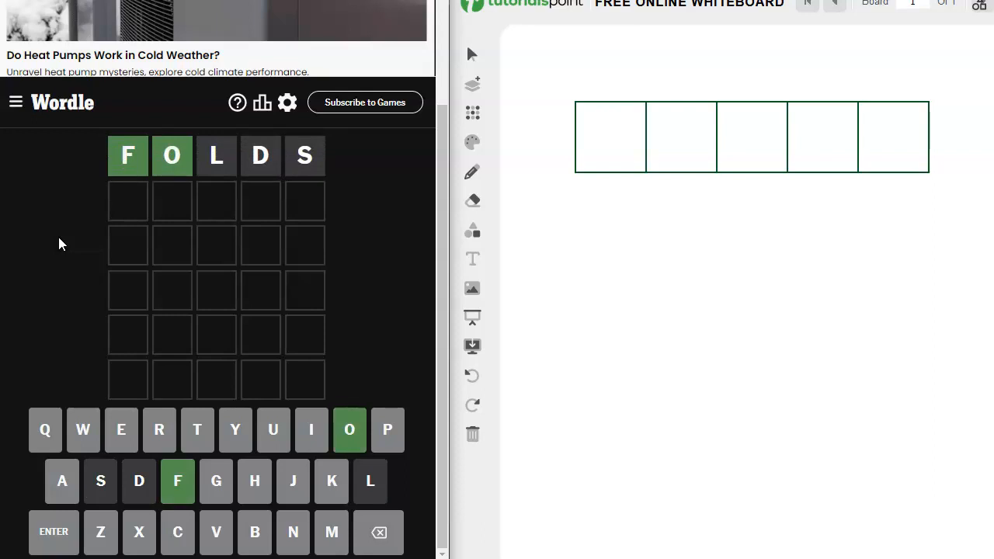
pyautogui.moveTo(305, 159)
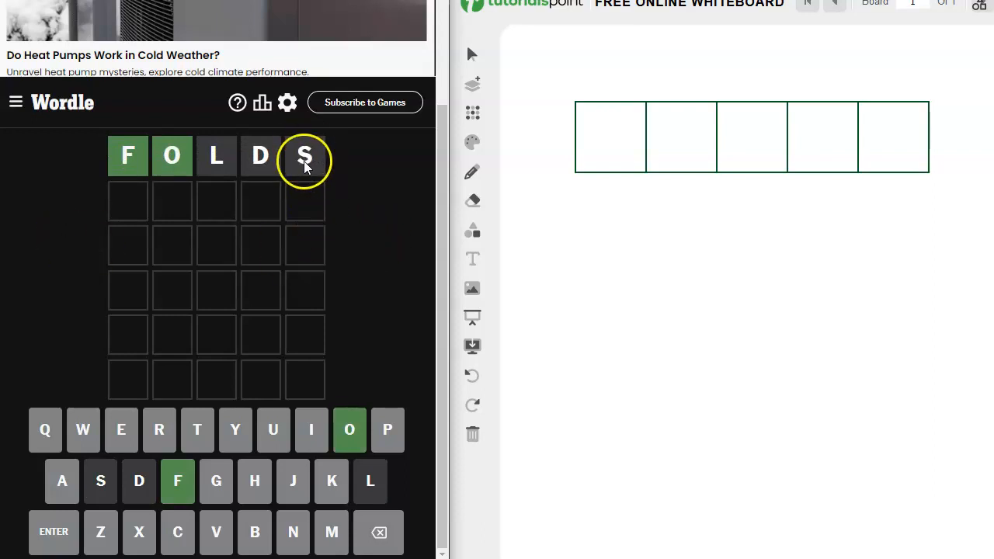
pyautogui.moveTo(333, 186)
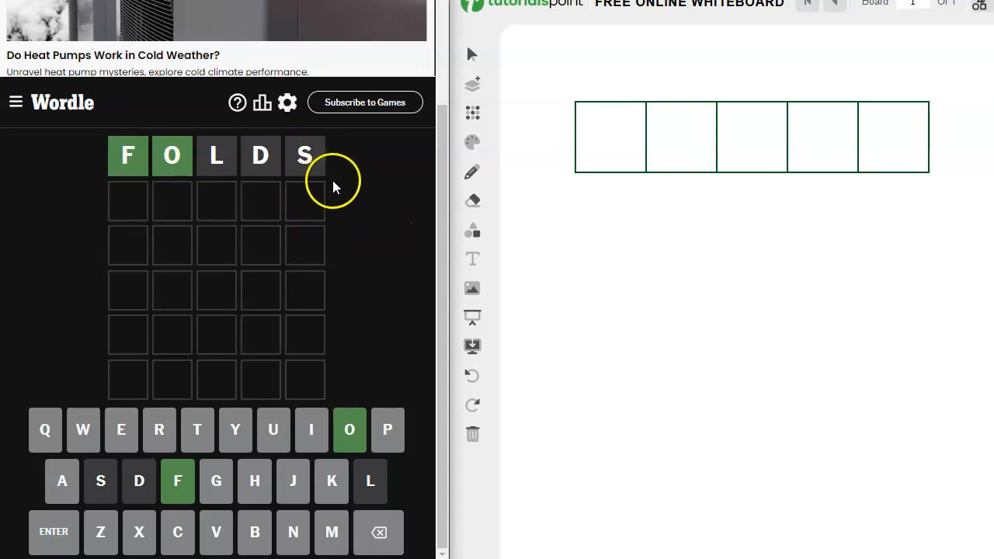
pyautogui.moveTo(377, 224)
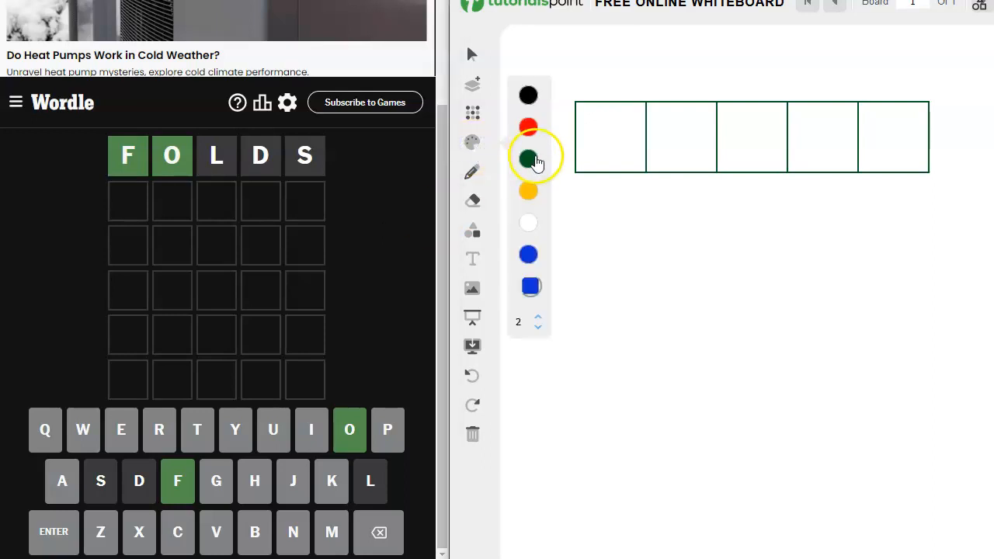
# - Pen f and o in green in the first boxes, then list rty, rce, unt in blue
pyautogui.click(527, 158)
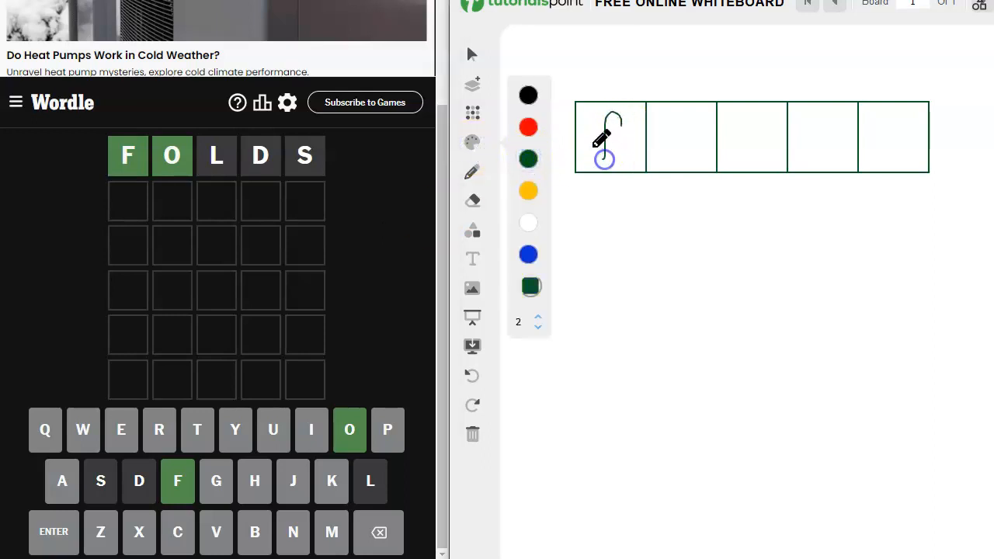
pyautogui.moveTo(606, 140); pyautogui.dragTo(691, 152)
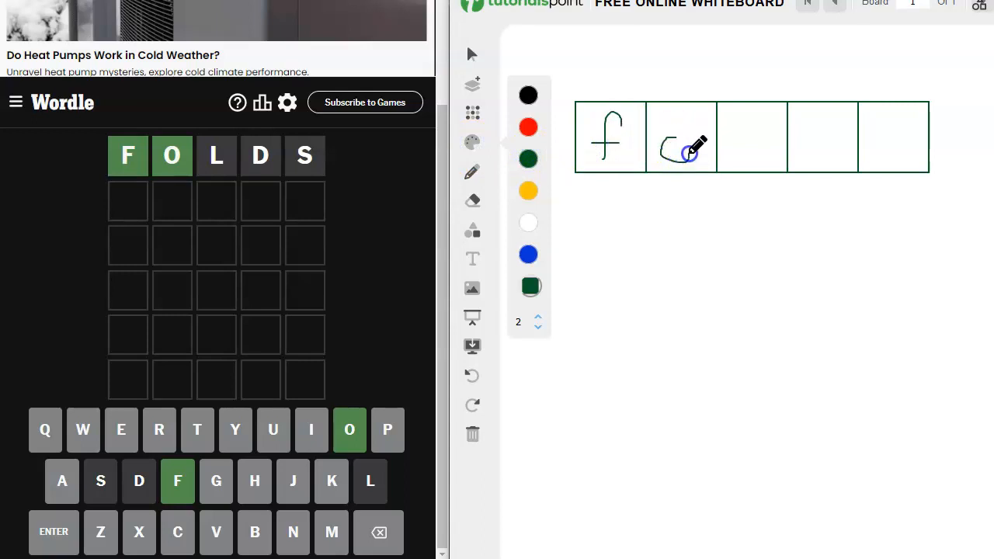
pyautogui.click(528, 254)
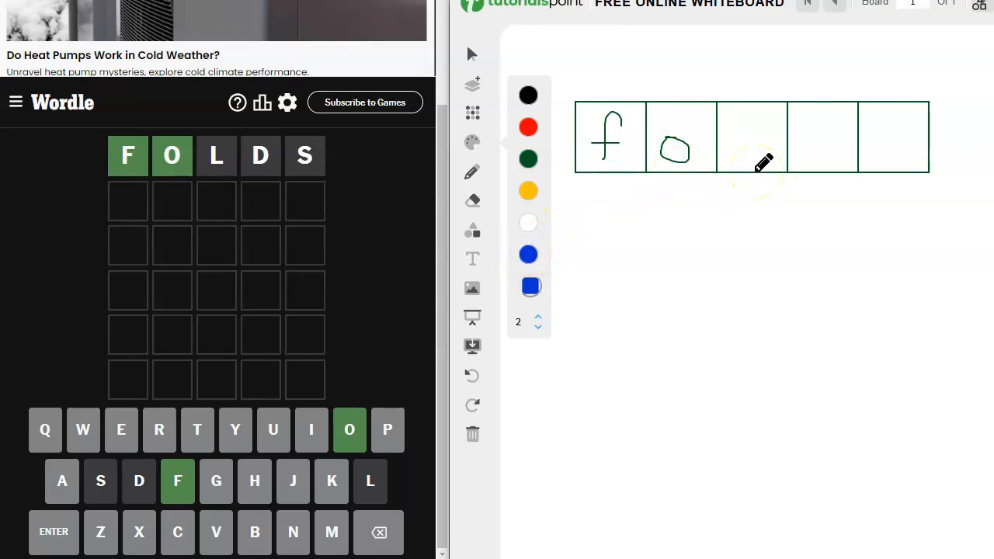
pyautogui.moveTo(751, 245)
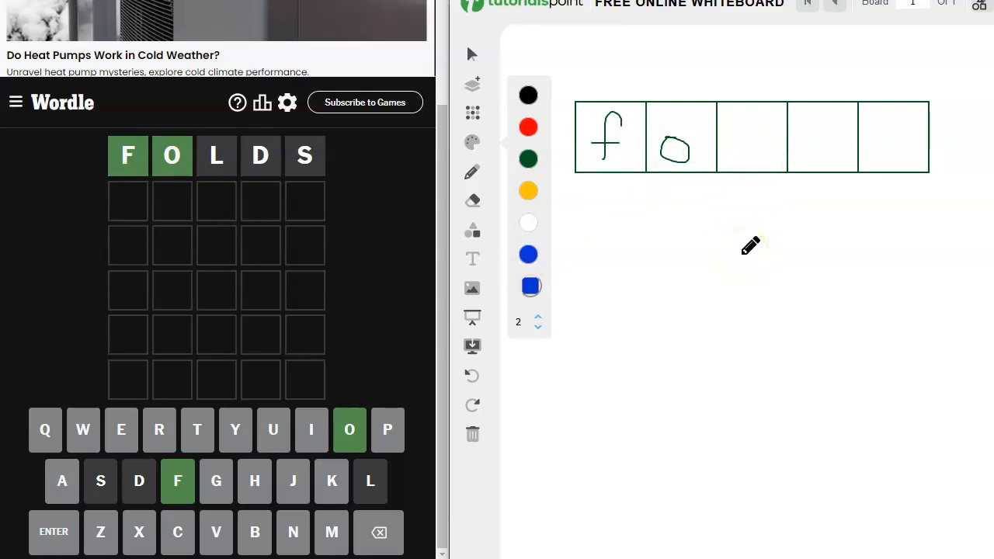
pyautogui.moveTo(751, 241); pyautogui.dragTo(771, 211)
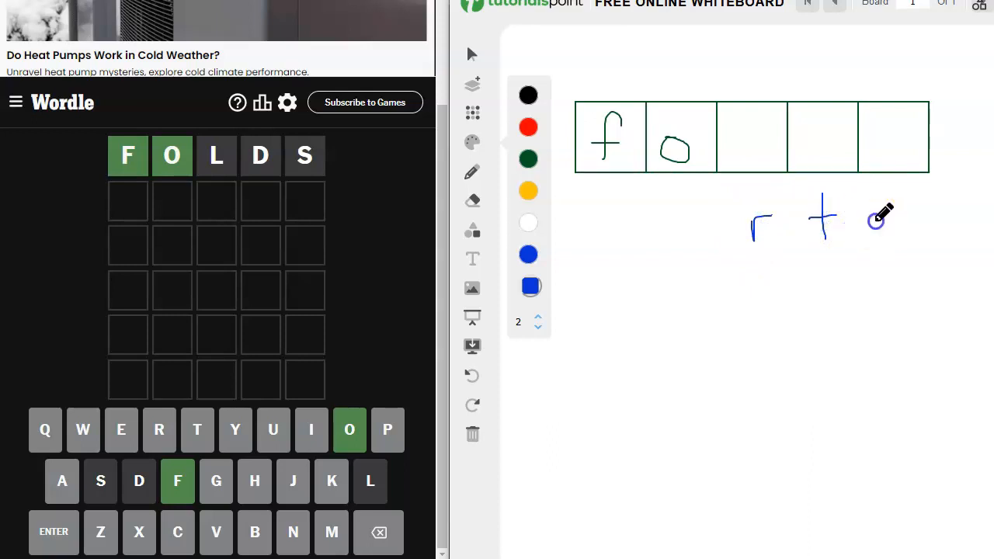
pyautogui.moveTo(877, 221); pyautogui.dragTo(901, 287)
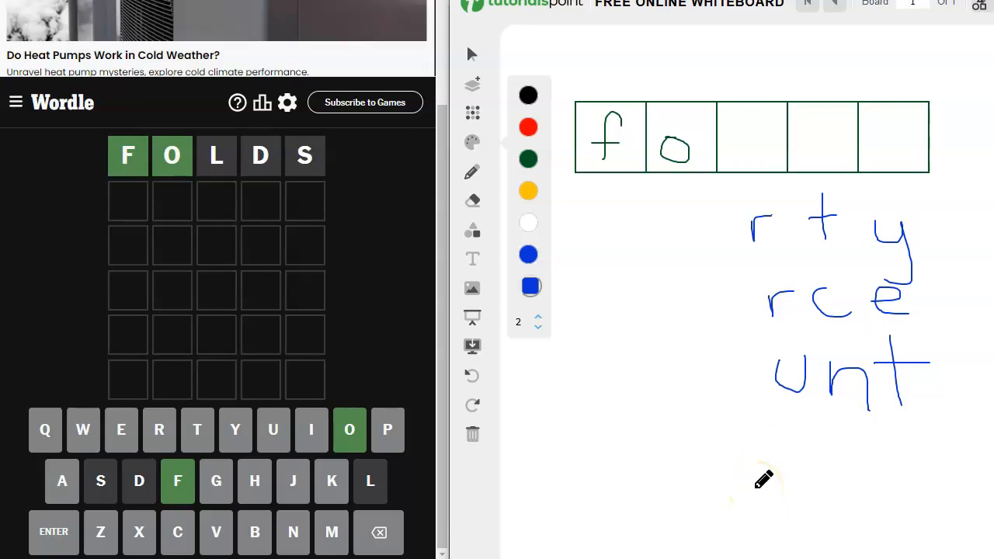
pyautogui.moveTo(629, 485)
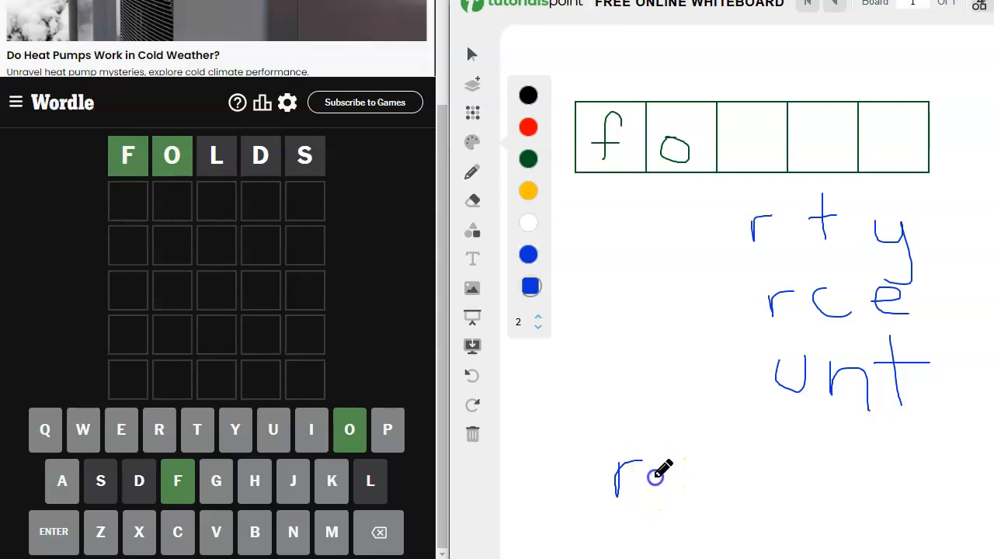
# - Handwrite the letter groups ret and cuyn below the existing candidate list
pyautogui.moveTo(652, 466); pyautogui.dragTo(683, 501)
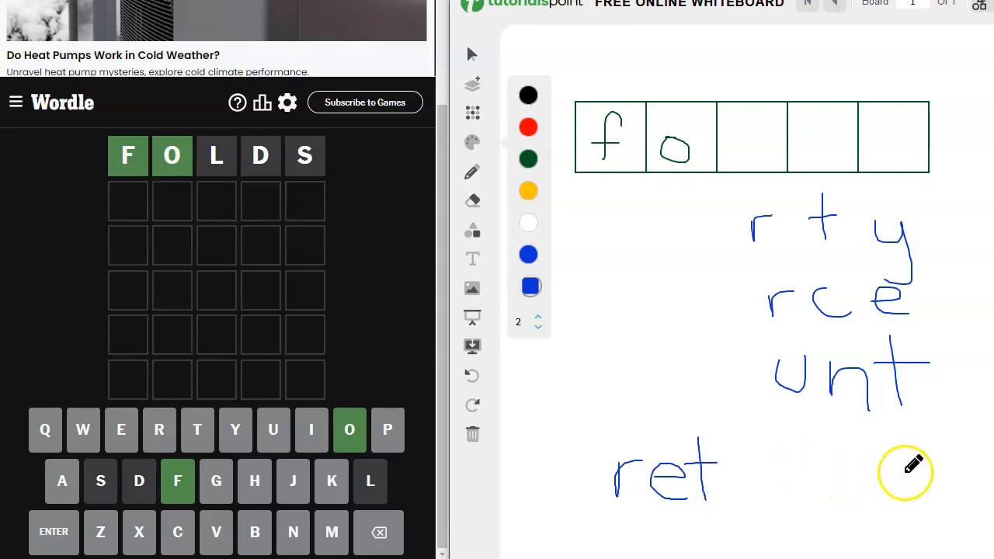
pyautogui.moveTo(893, 466); pyautogui.dragTo(932, 497)
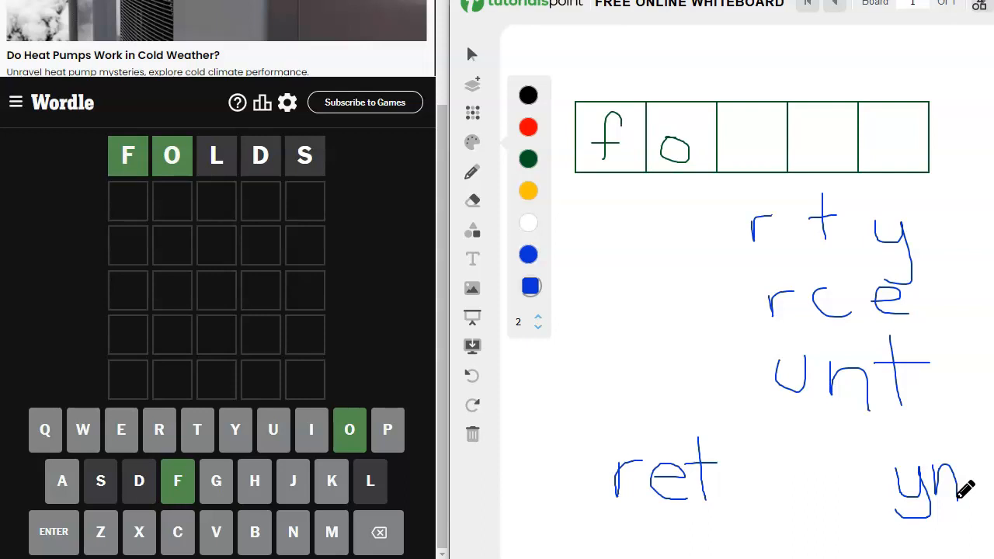
pyautogui.moveTo(777, 501)
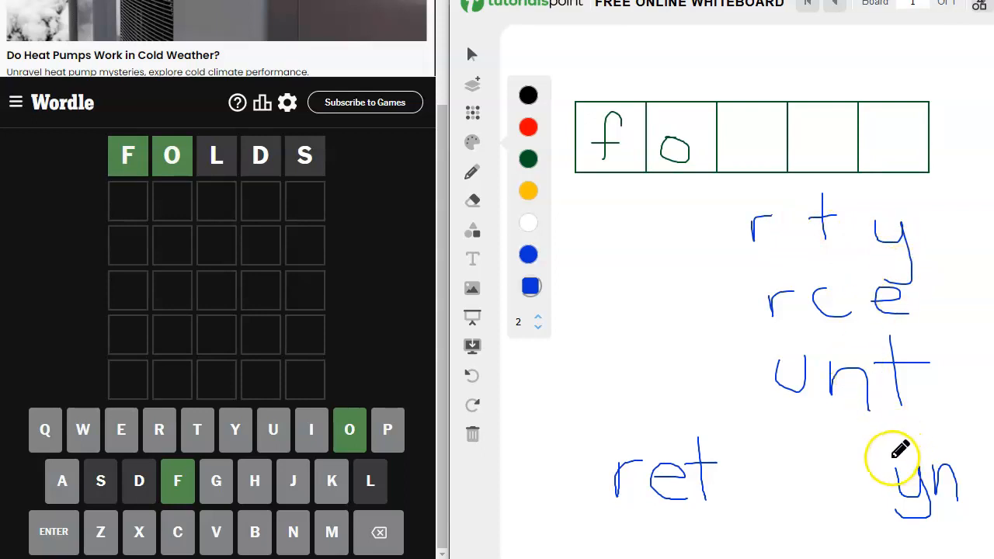
pyautogui.moveTo(896, 466)
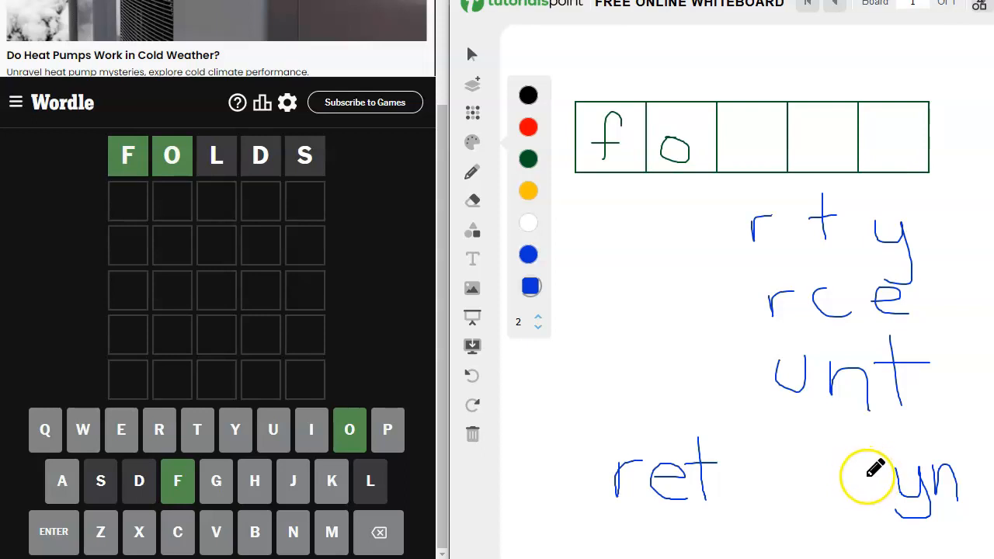
pyautogui.moveTo(877, 458); pyautogui.dragTo(870, 513)
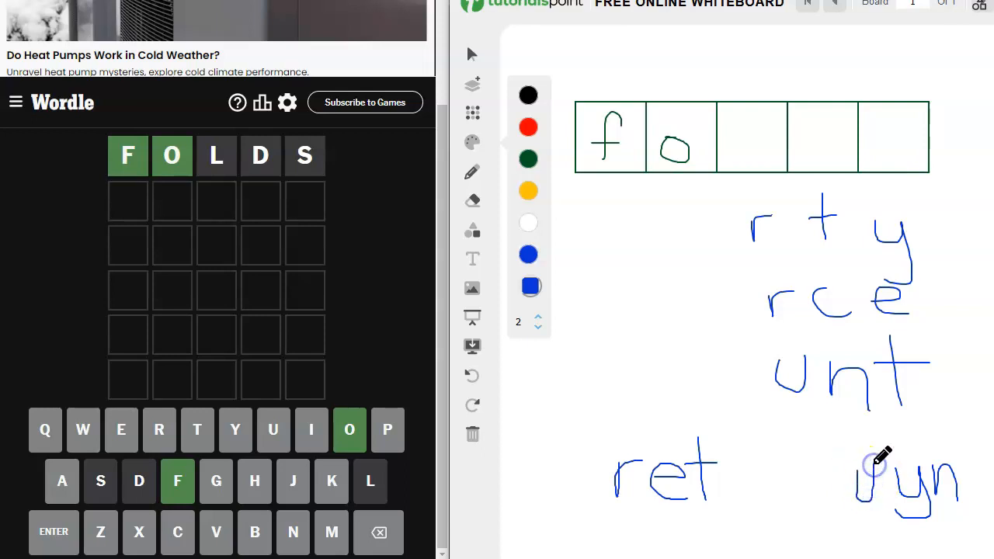
pyautogui.moveTo(854, 466); pyautogui.dragTo(830, 504)
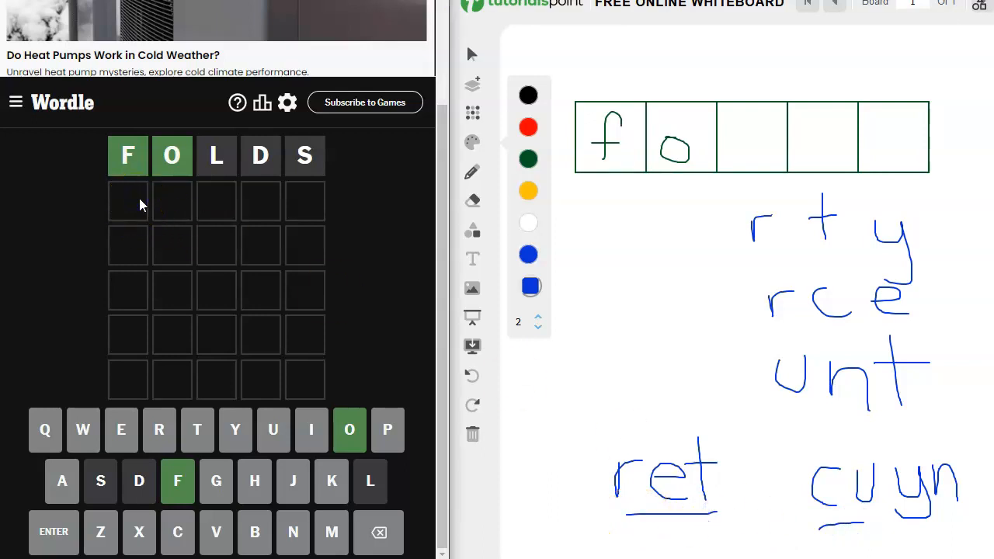
# - Enter CUTER and the remaining guesses until Wordle shows the Congratulations message
pyautogui.write('CUTER')
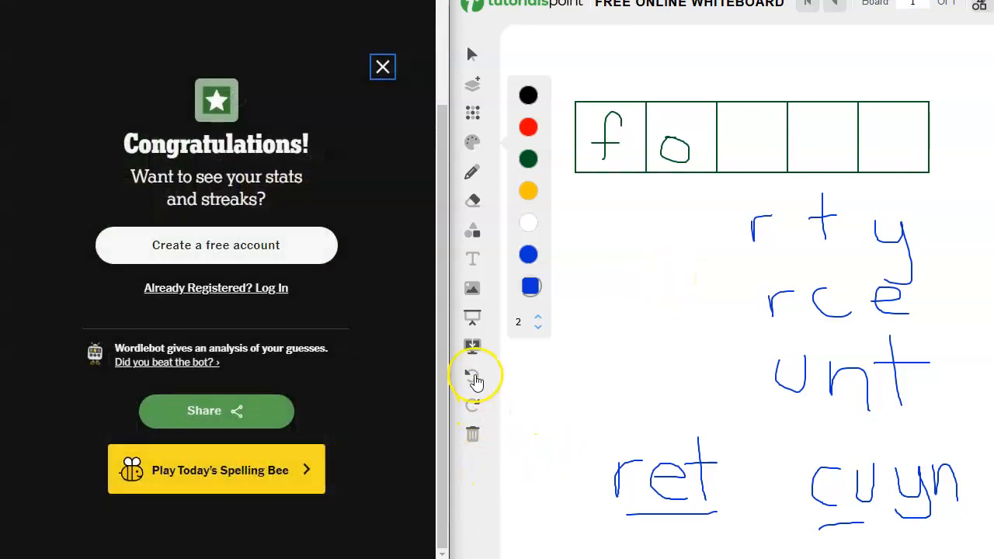
# - Undo every handwritten stroke, leaving just the five empty word boxes
pyautogui.click(472, 375)
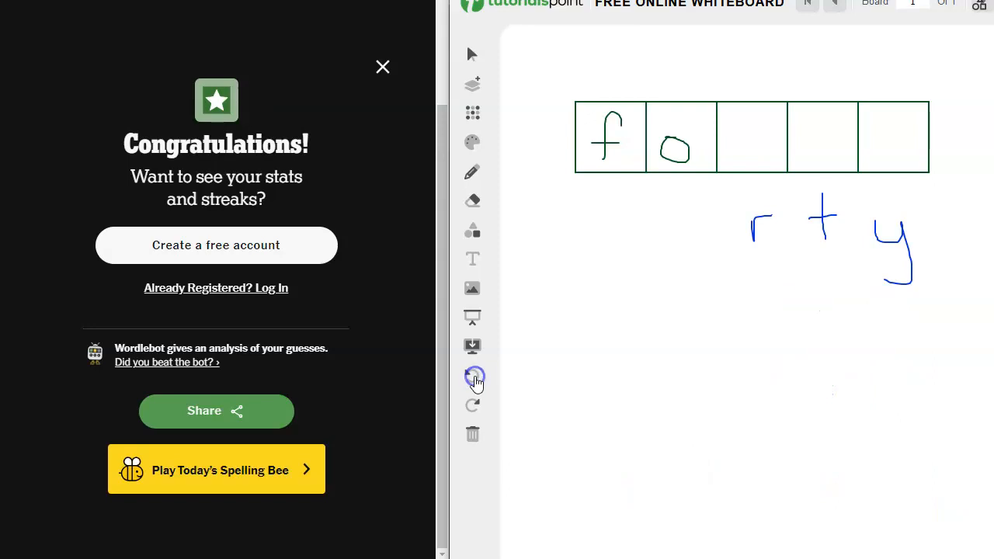
pyautogui.click(473, 377)
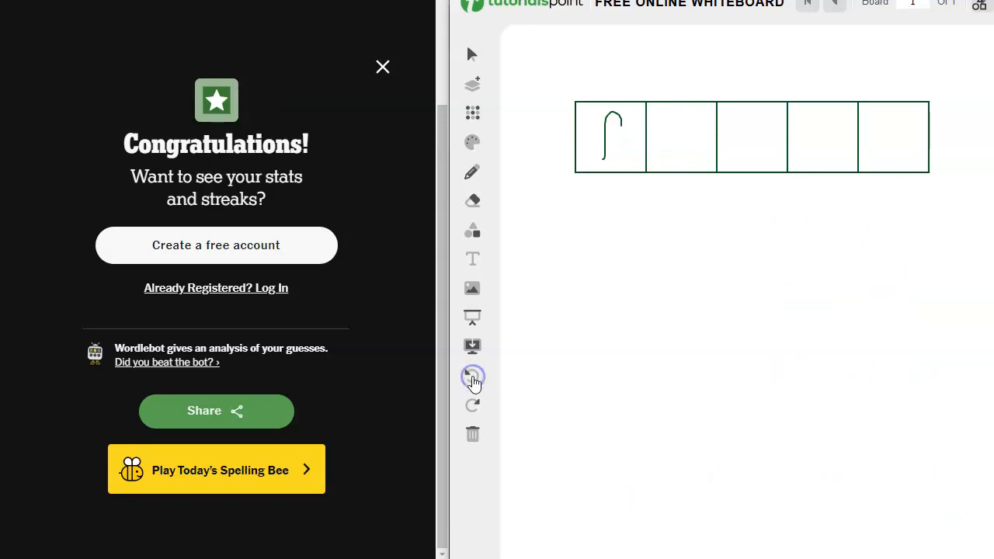
pyautogui.click(382, 67)
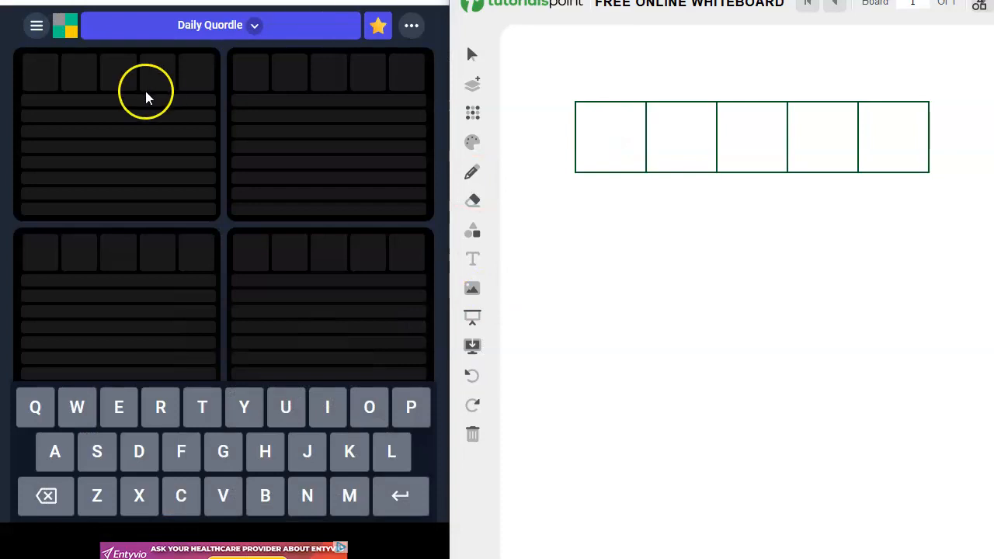
# - Enter the Quordle guesses FISHY, BUDGE, CLOWN, TRAMP, CLEAN and DIRGE
pyautogui.write('FISHY')
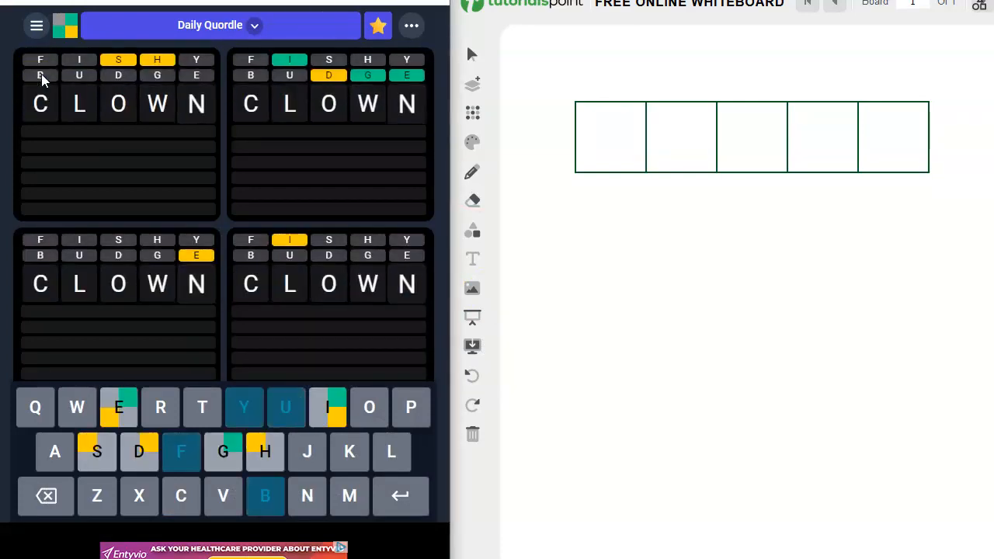
pyautogui.click(400, 495)
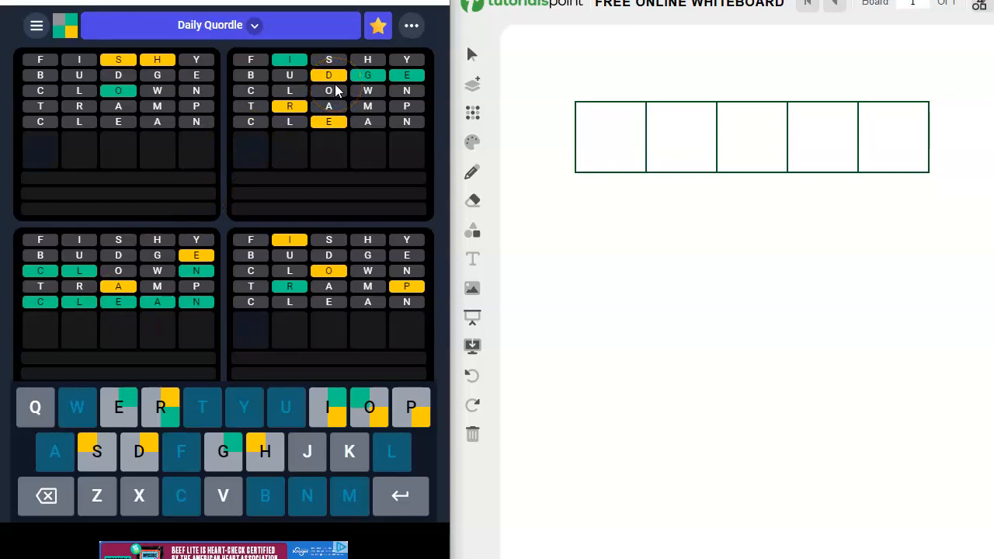
pyautogui.moveTo(252, 151)
pyautogui.write('DIR')
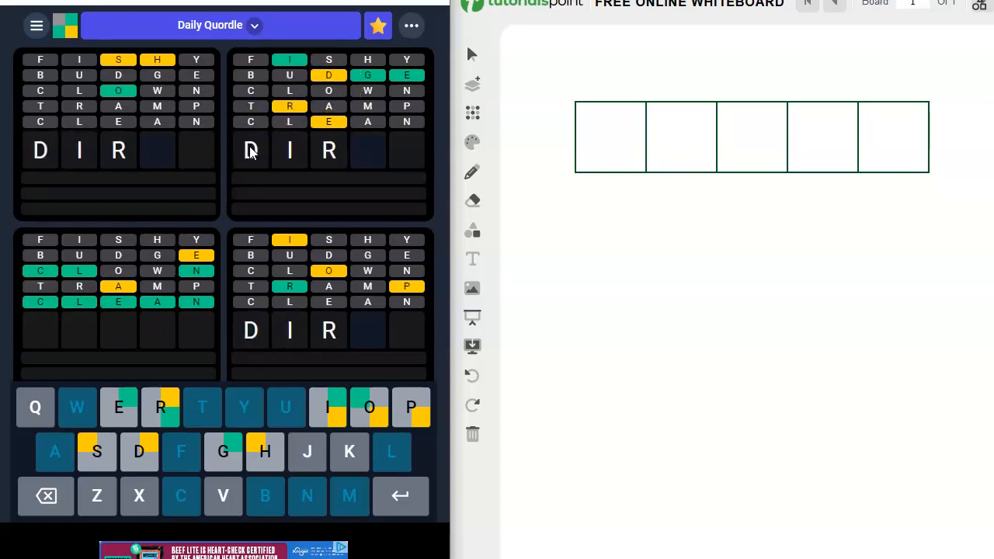
pyautogui.write('GE')
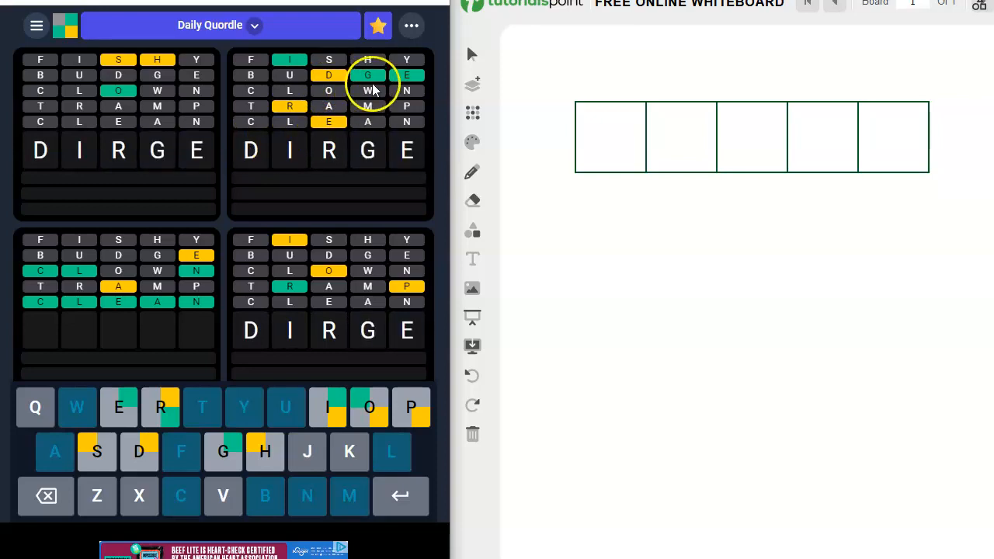
pyautogui.moveTo(315, 192)
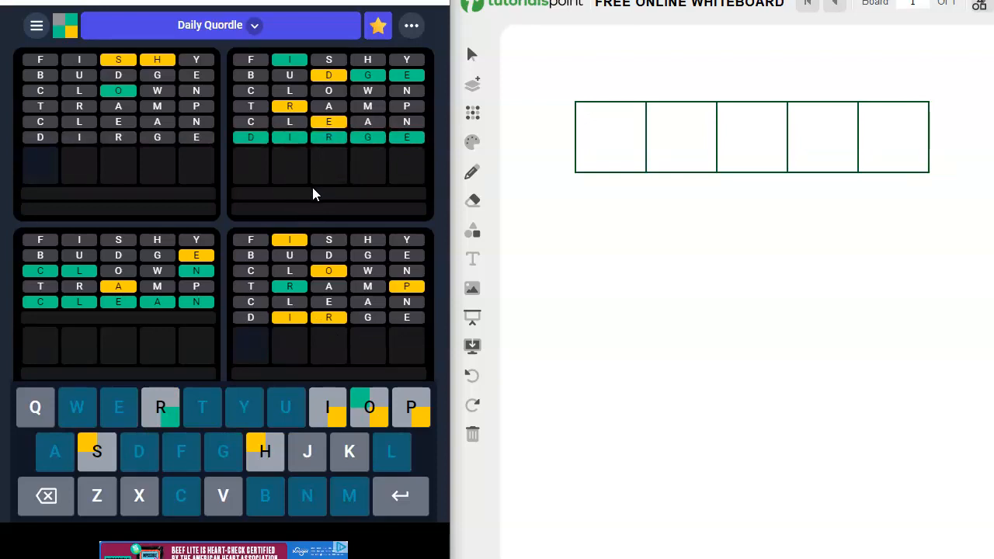
pyautogui.moveTo(163, 167)
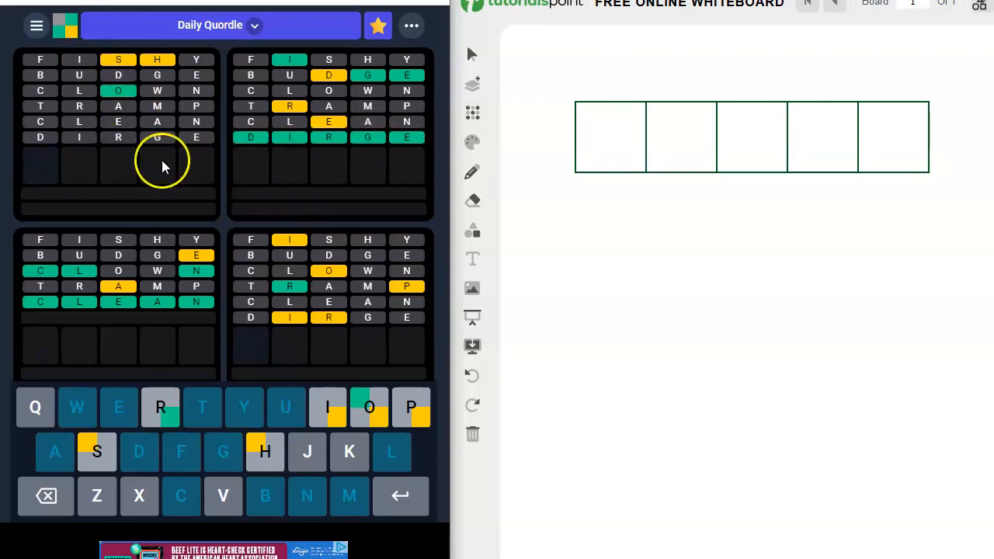
pyautogui.moveTo(314, 293)
pyautogui.write('PR')
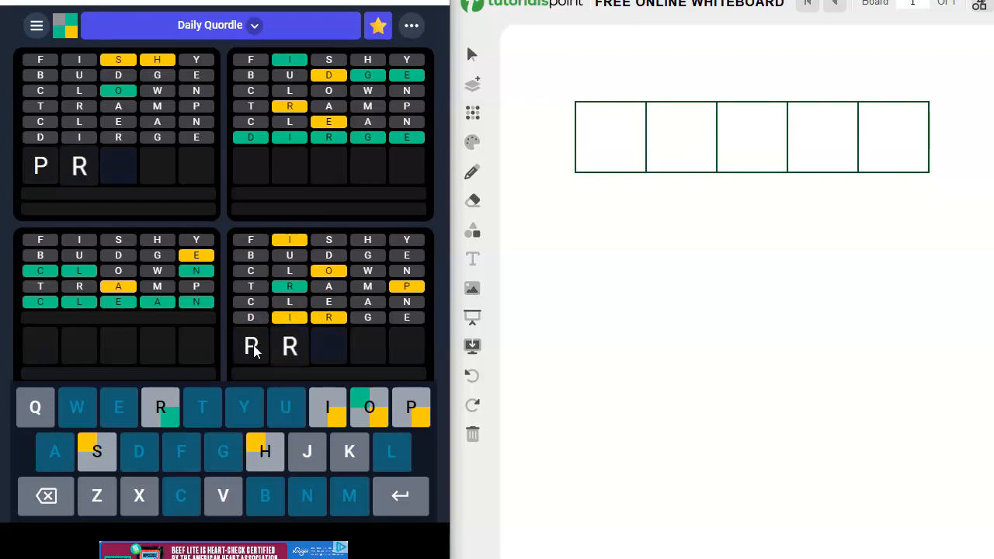
# - Submit PRIOR to solve the bottom-right board, then type SHOOK for the top-left board
pyautogui.click(368, 407)
pyautogui.write('SHOO')
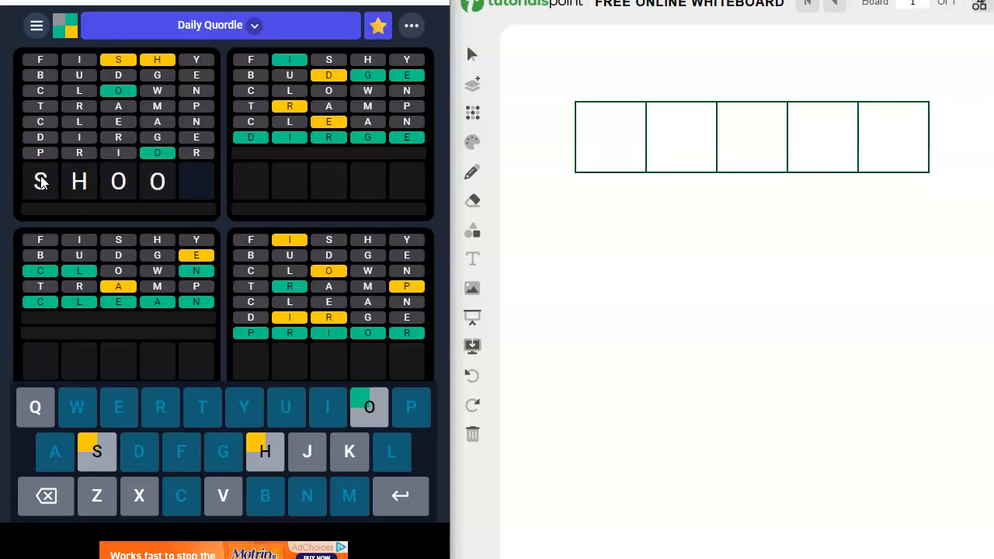
pyautogui.click(349, 451)
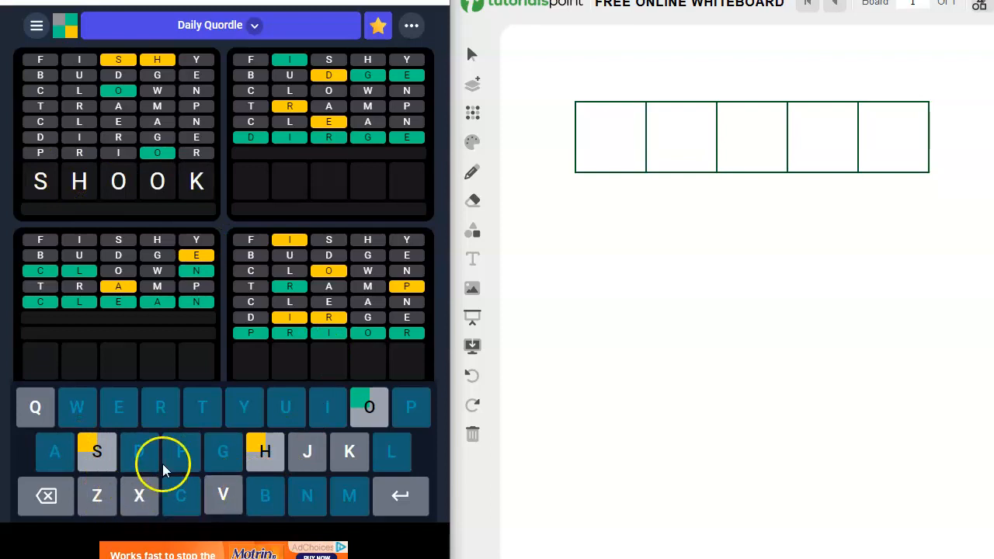
pyautogui.moveTo(302, 450)
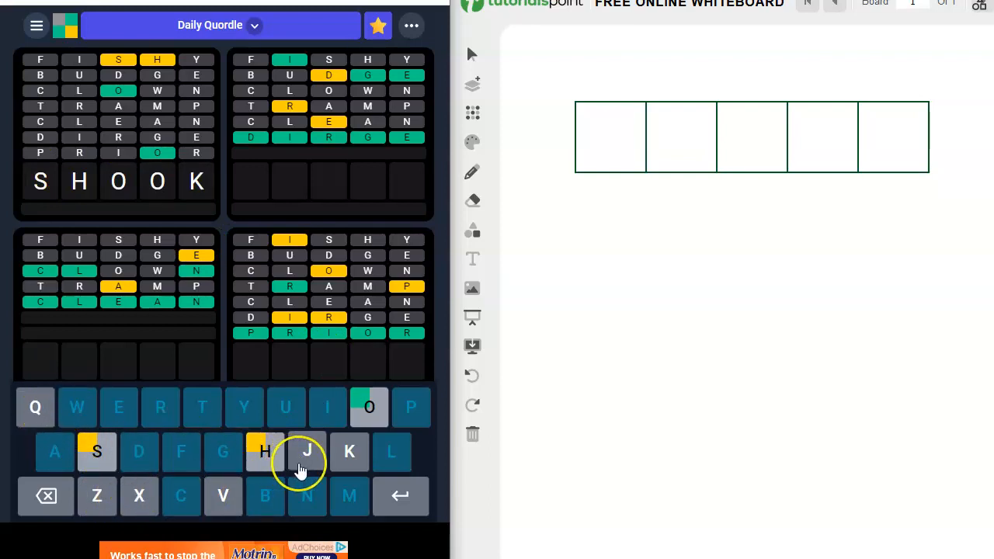
pyautogui.moveTo(59, 206)
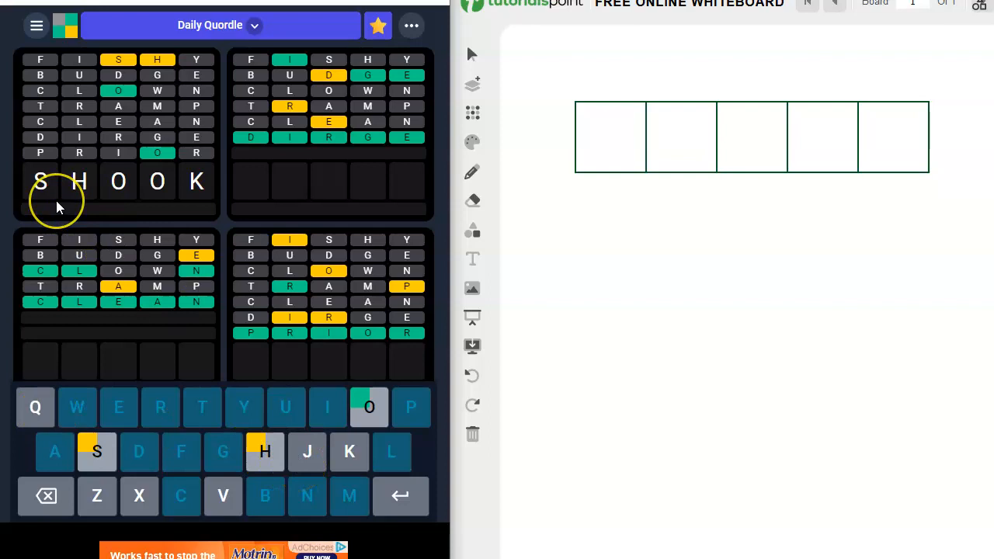